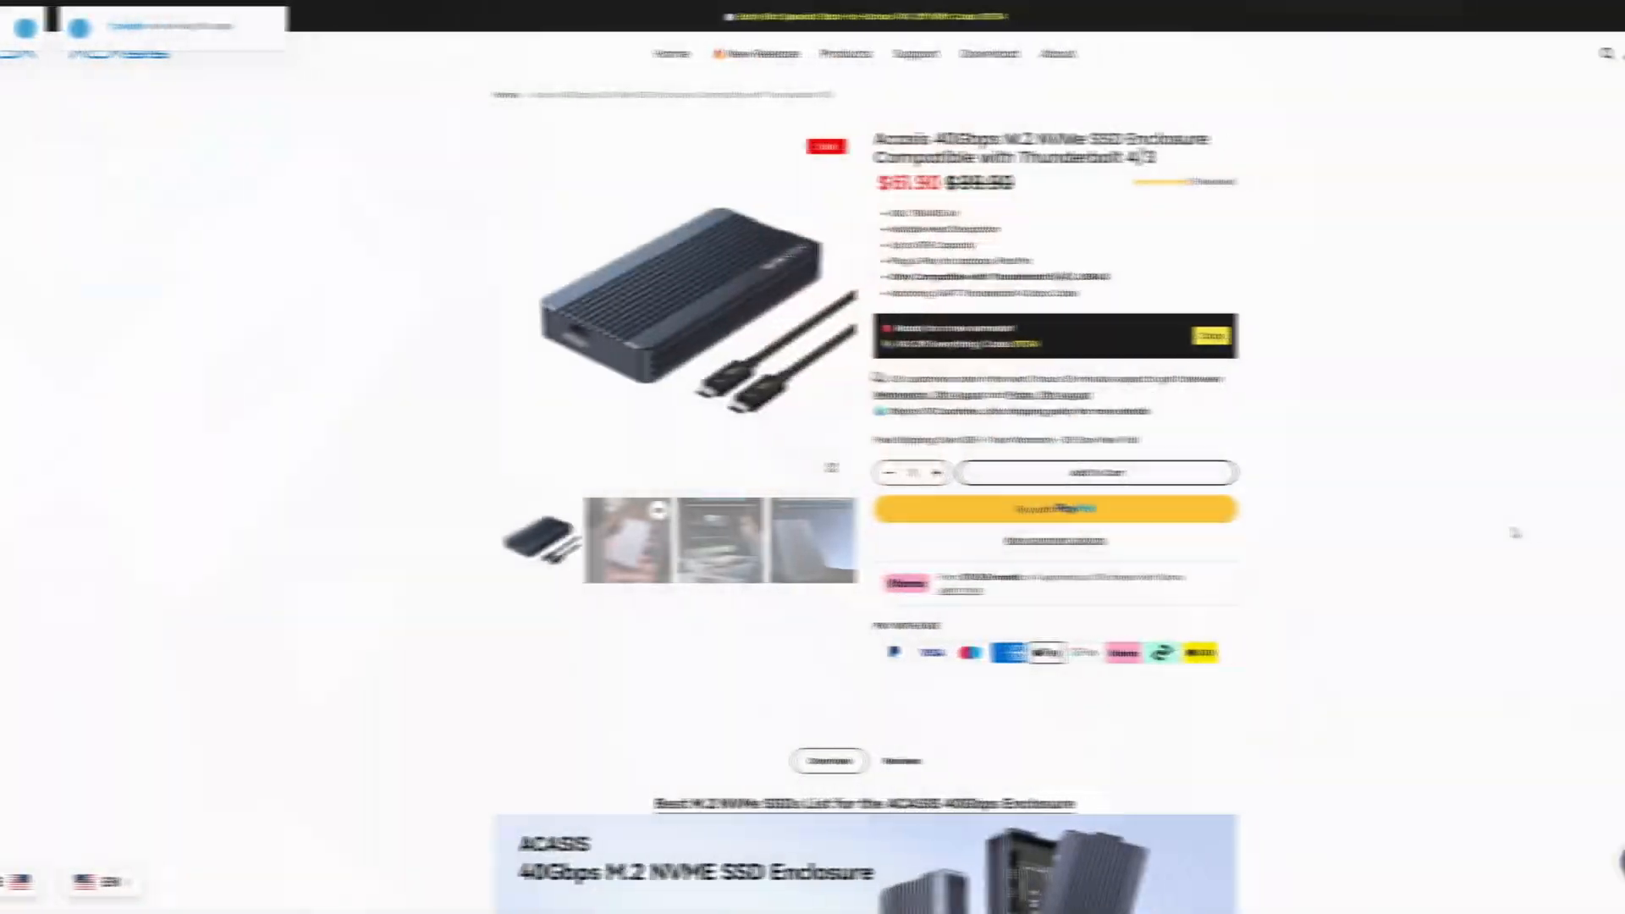
{"action": "scroll", "scroll_direction": "down", "scroll_amount": 3}
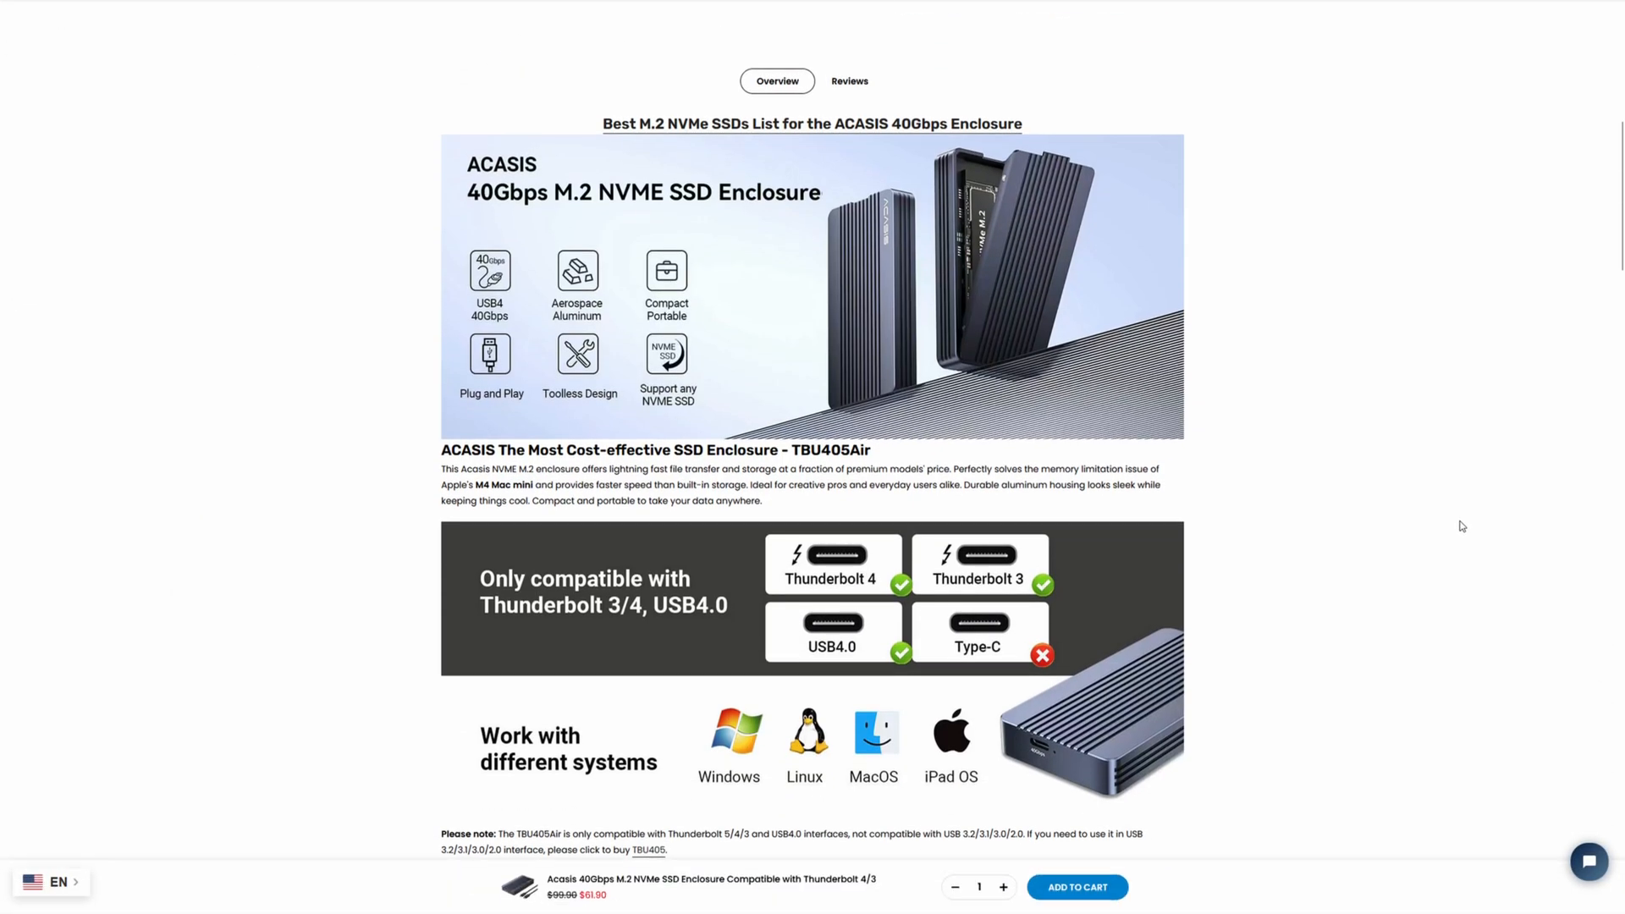
{"action": "mouse_move", "coordinate": [1468, 523]}
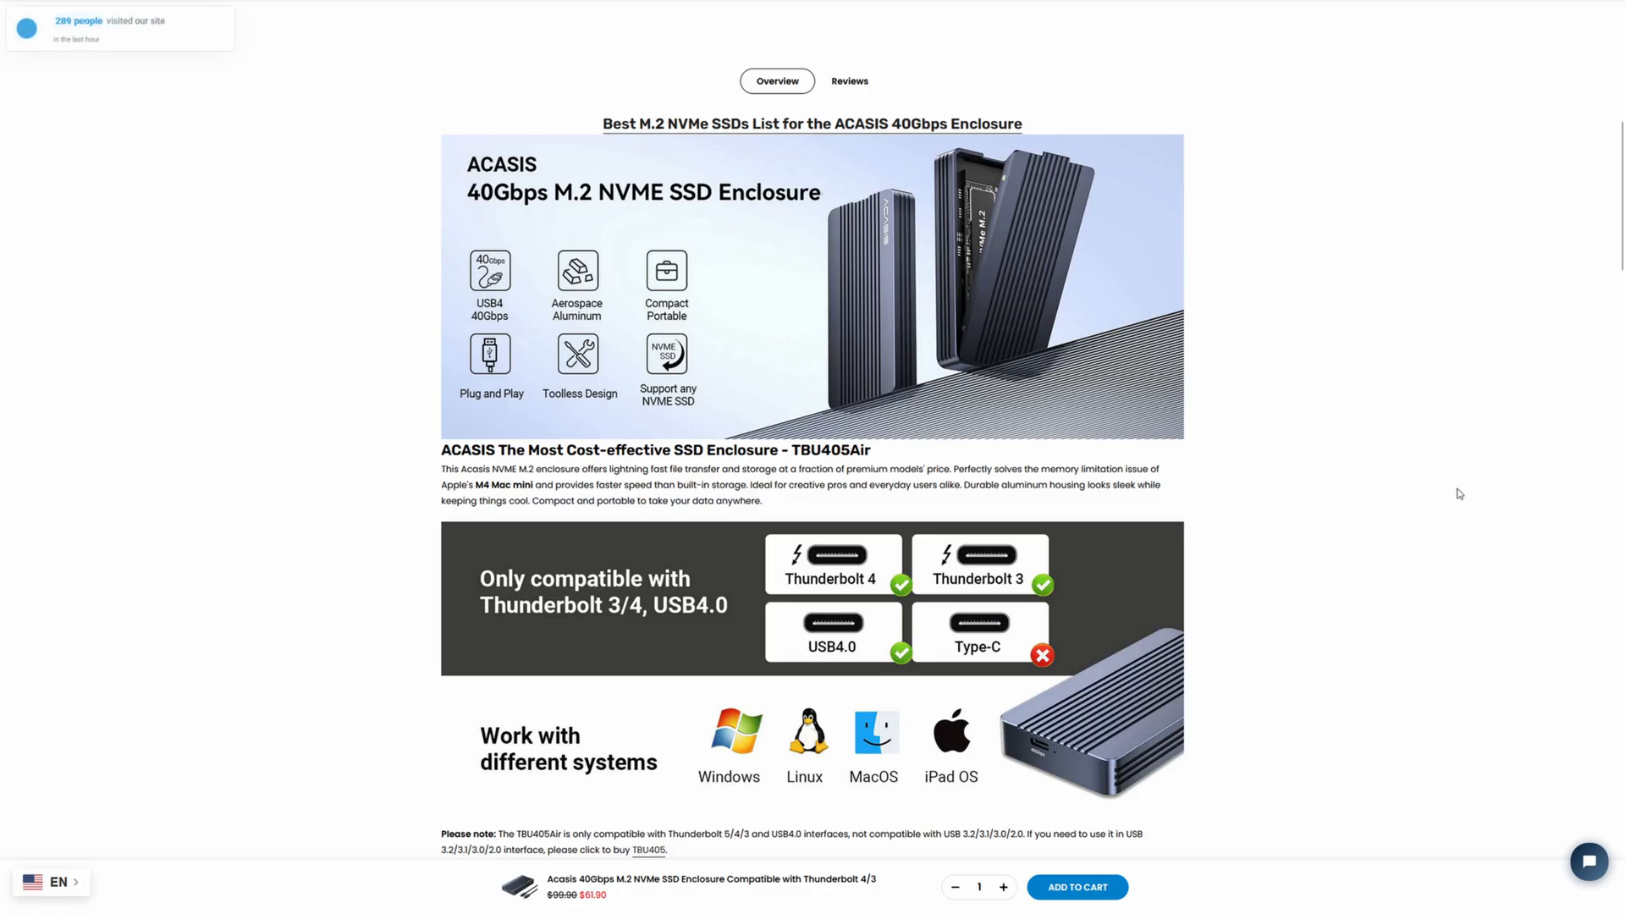
{"action": "mouse_move", "coordinate": [1451, 474]}
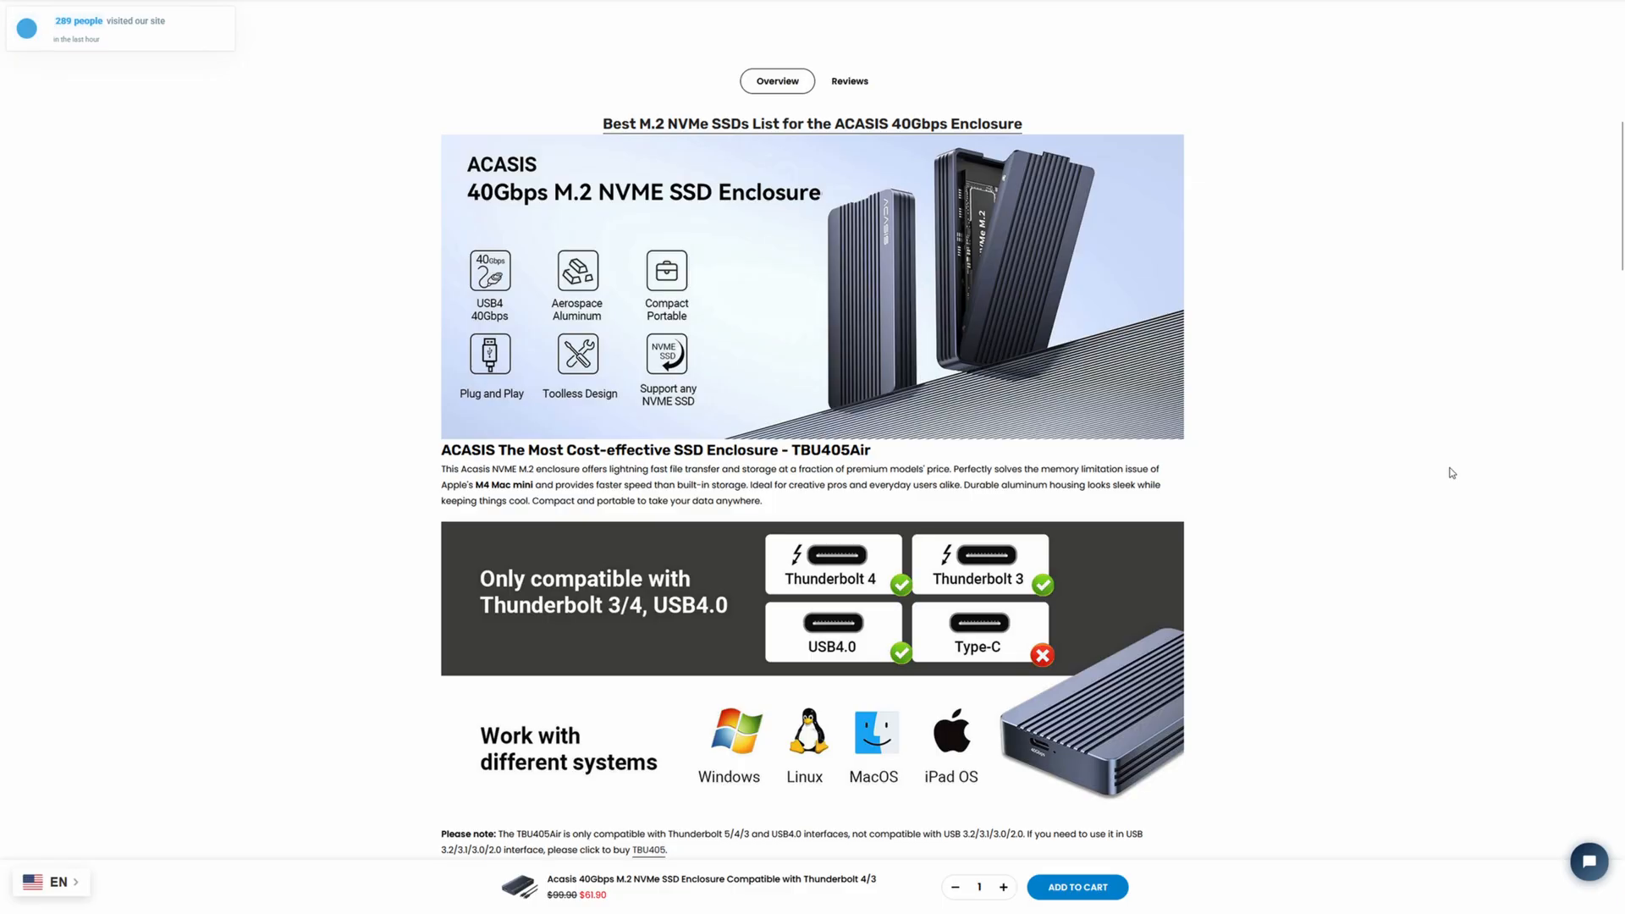
{"action": "scroll", "scroll_direction": "down", "scroll_amount": 3}
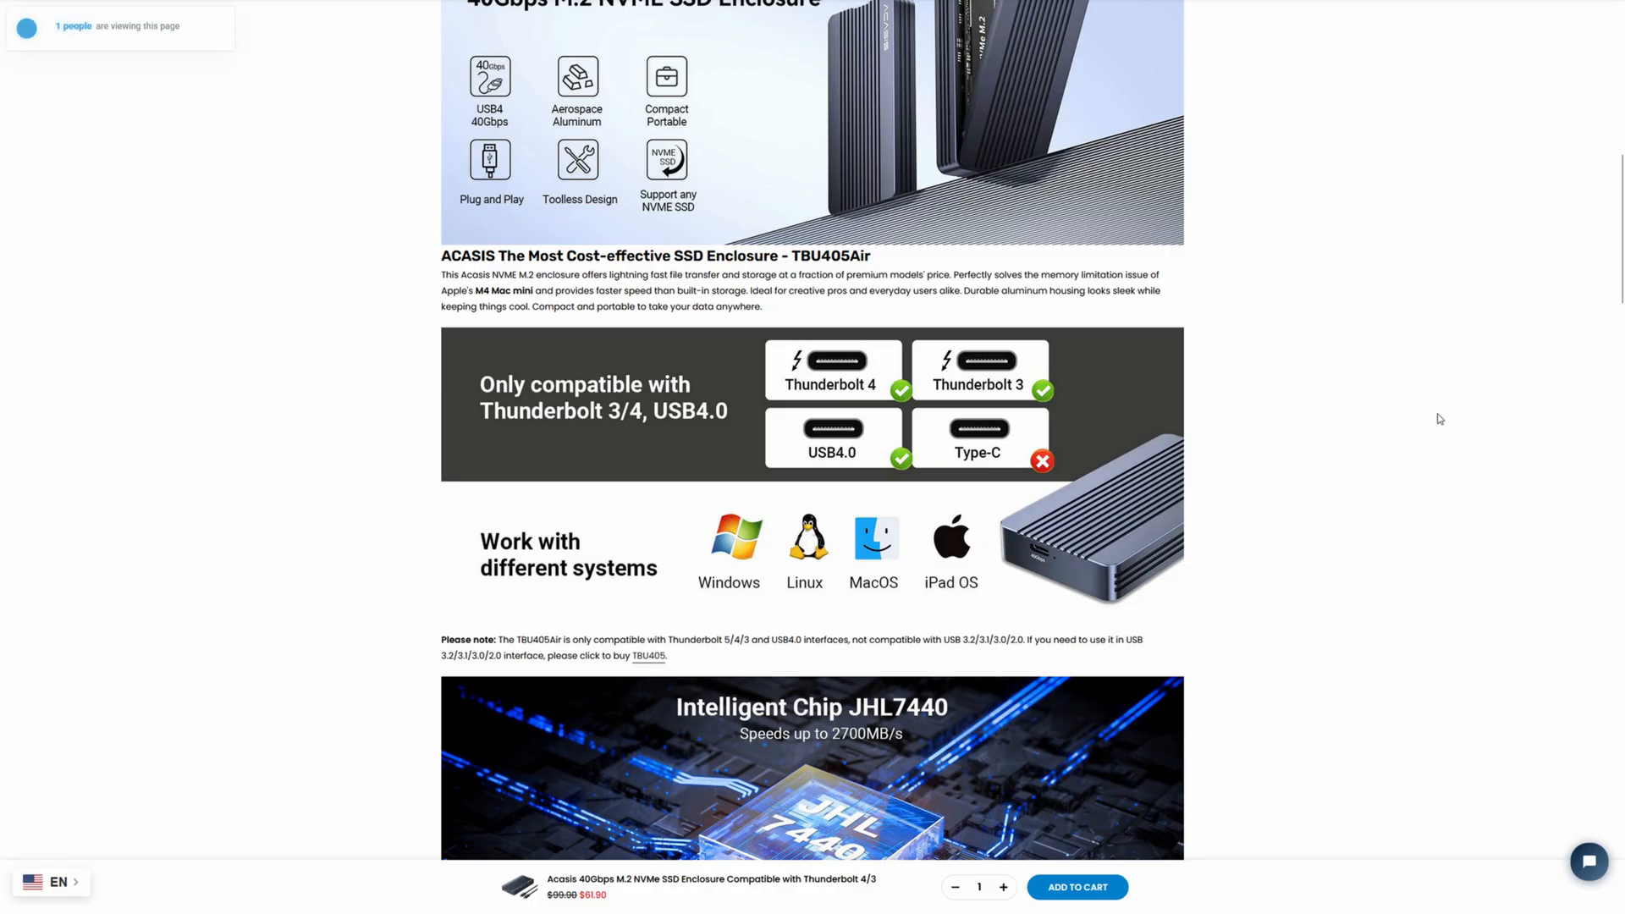
{"action": "scroll", "scroll_direction": "up", "scroll_amount": 3}
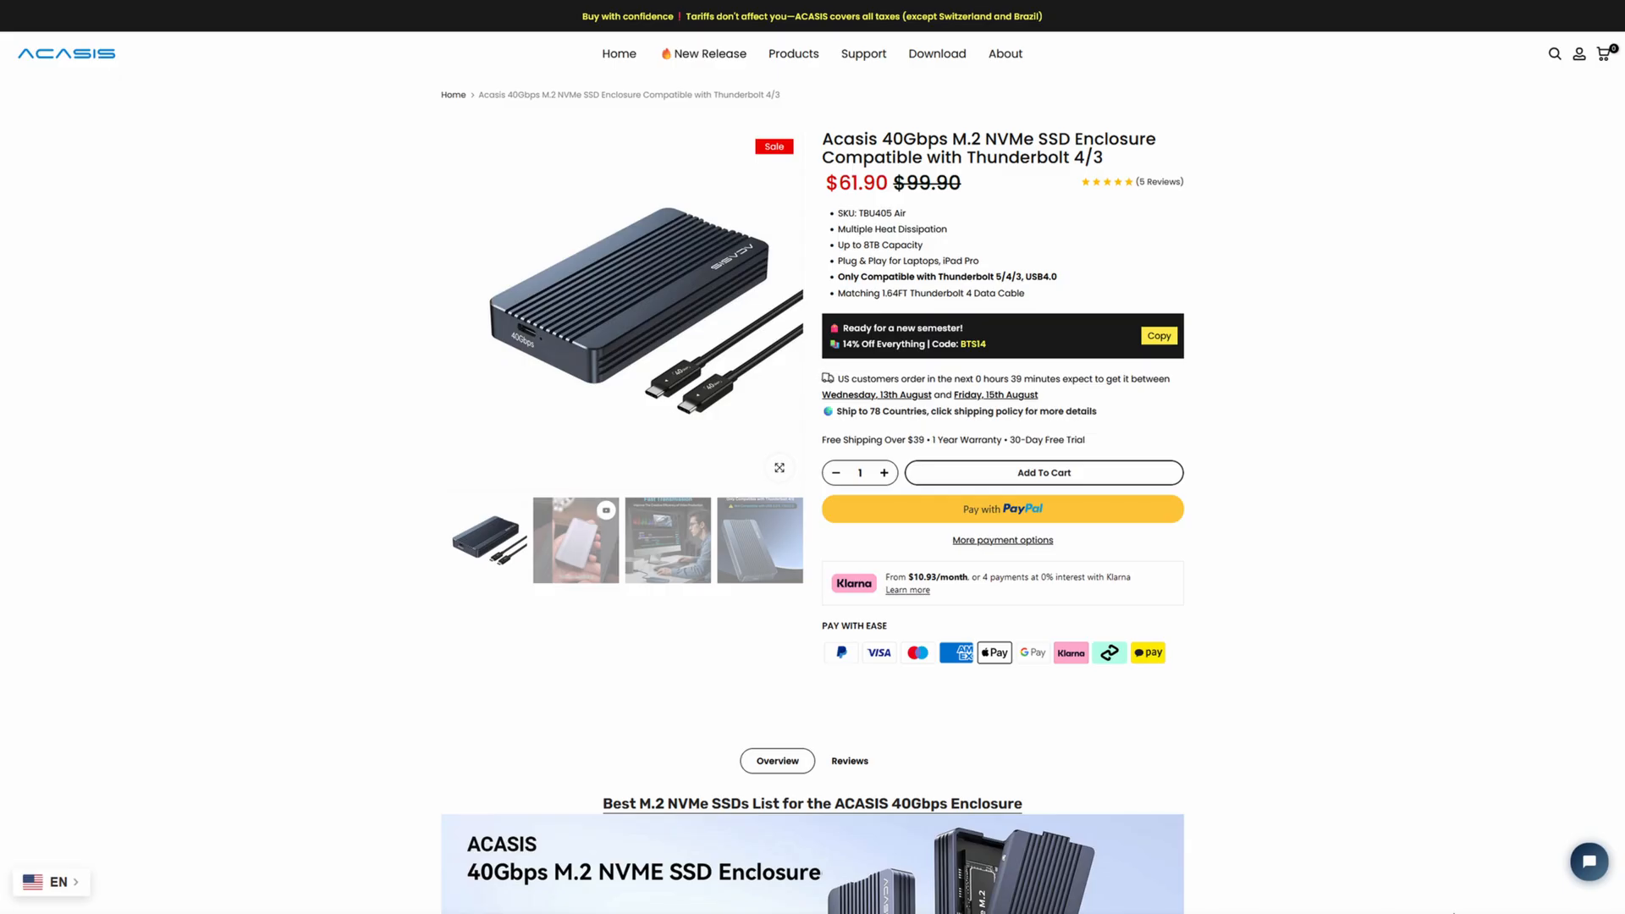
{"action": "scroll", "scroll_direction": "down", "scroll_amount": 3}
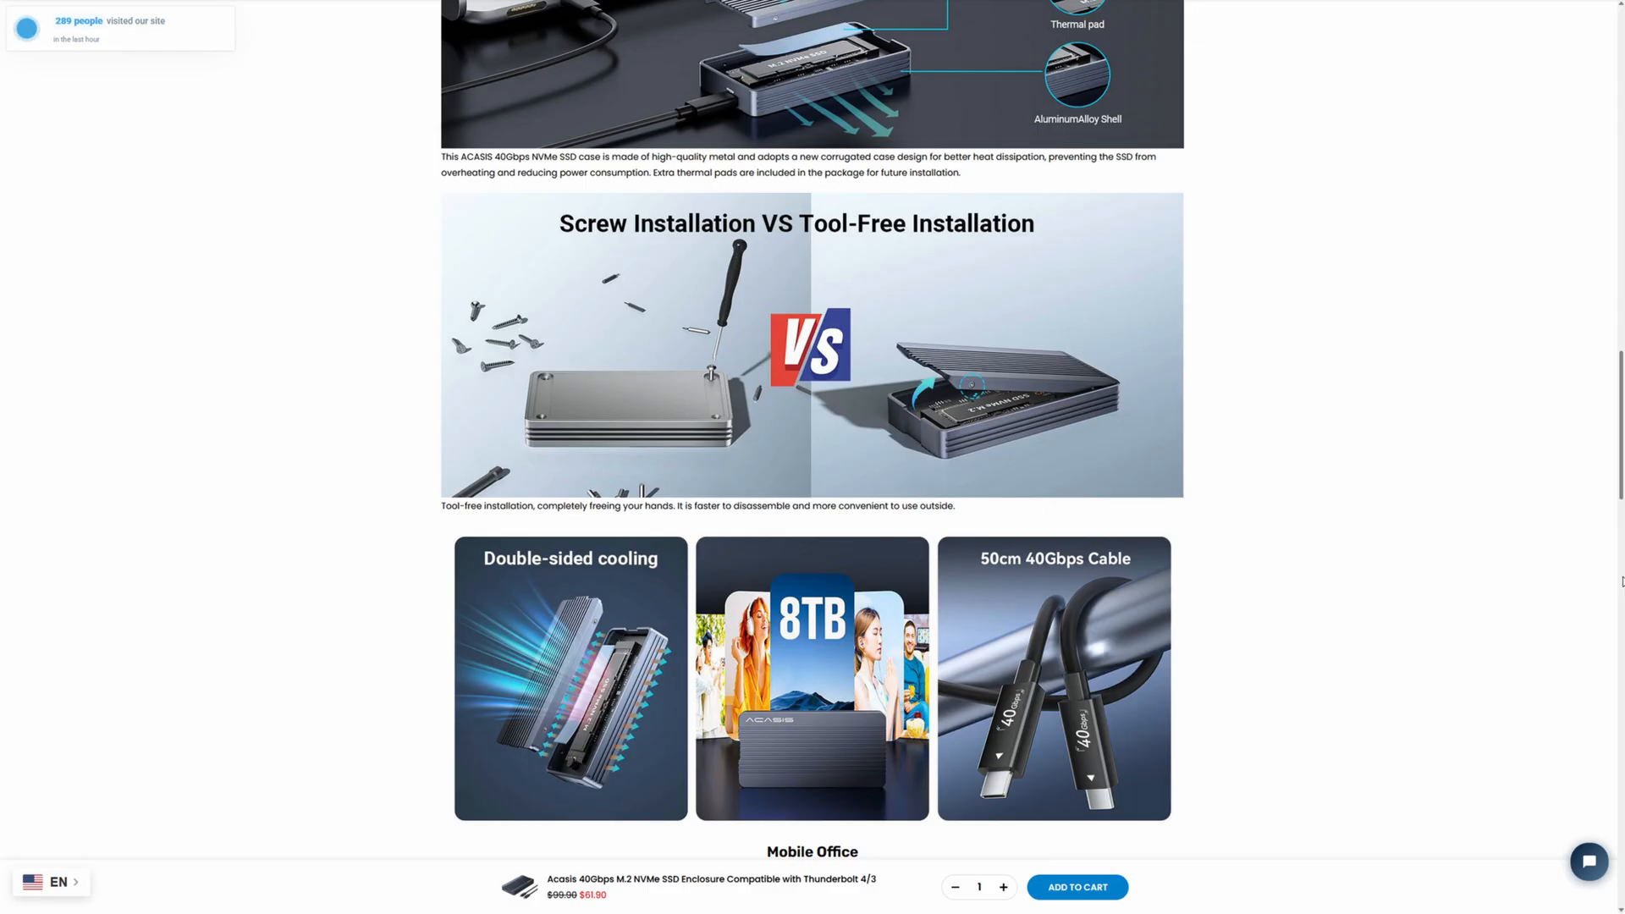
{"action": "scroll", "scroll_direction": "up", "scroll_amount": 3}
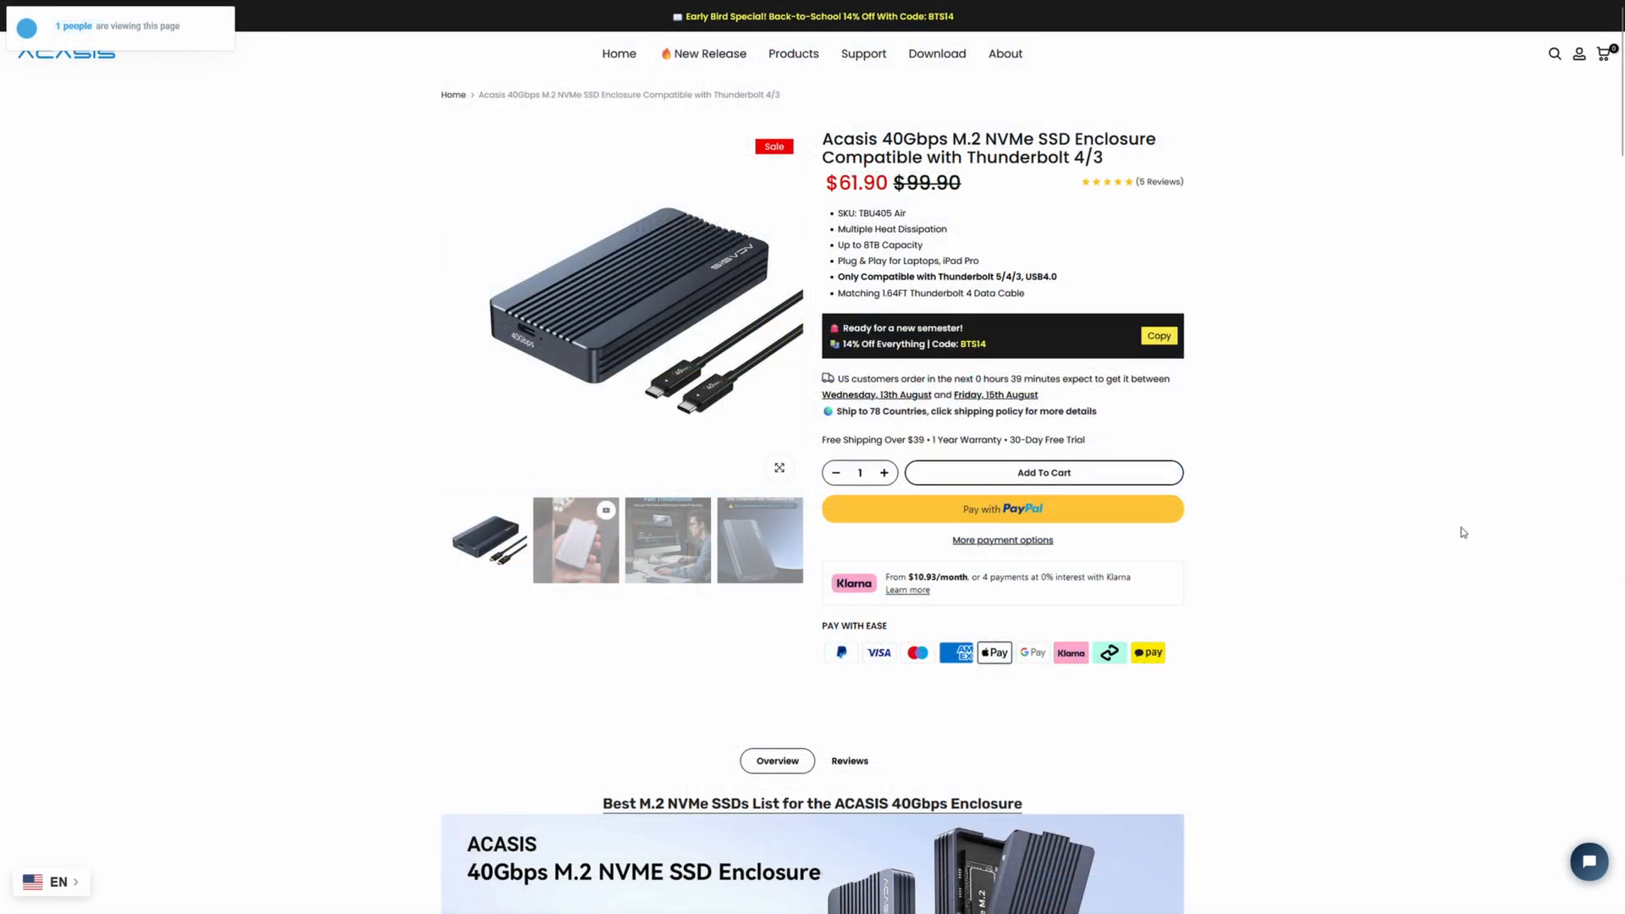